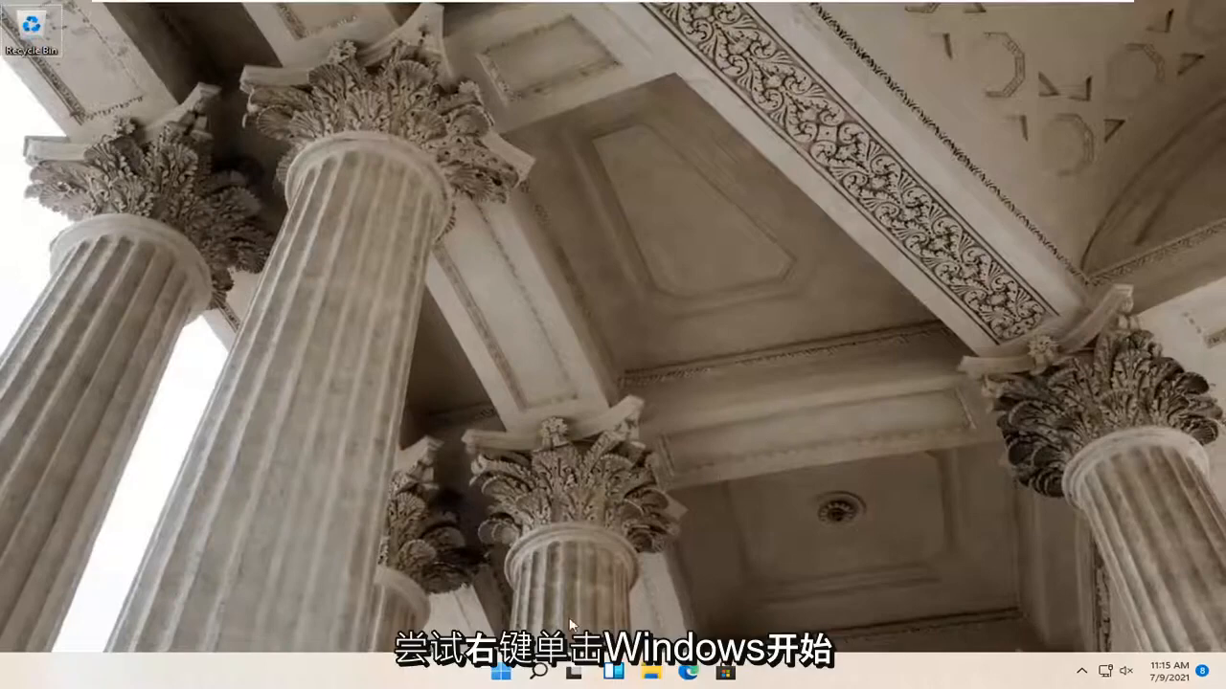
Open Settings on the System page from the Start button's quick link menu.
{"action": "right_click", "coordinate": [501, 670]}
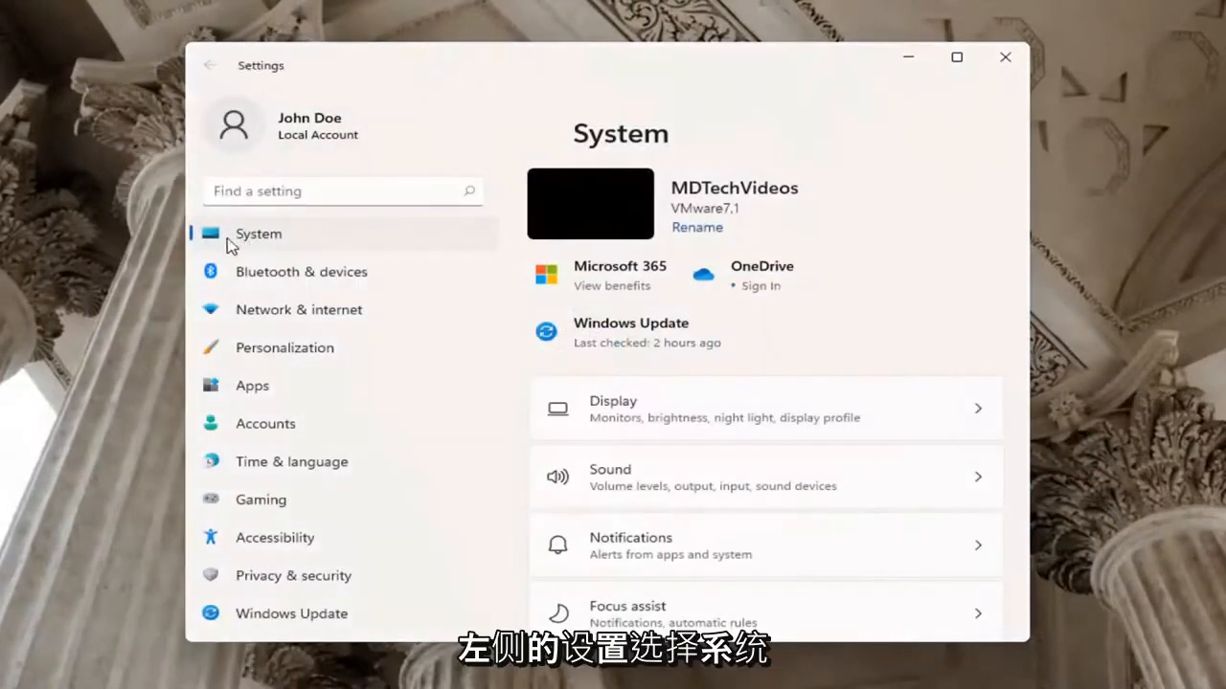
Go to Troubleshoot's Other troubleshooters list and scroll to the Bluetooth entry.
{"action": "scroll", "scroll_direction": "down", "scroll_amount": 3}
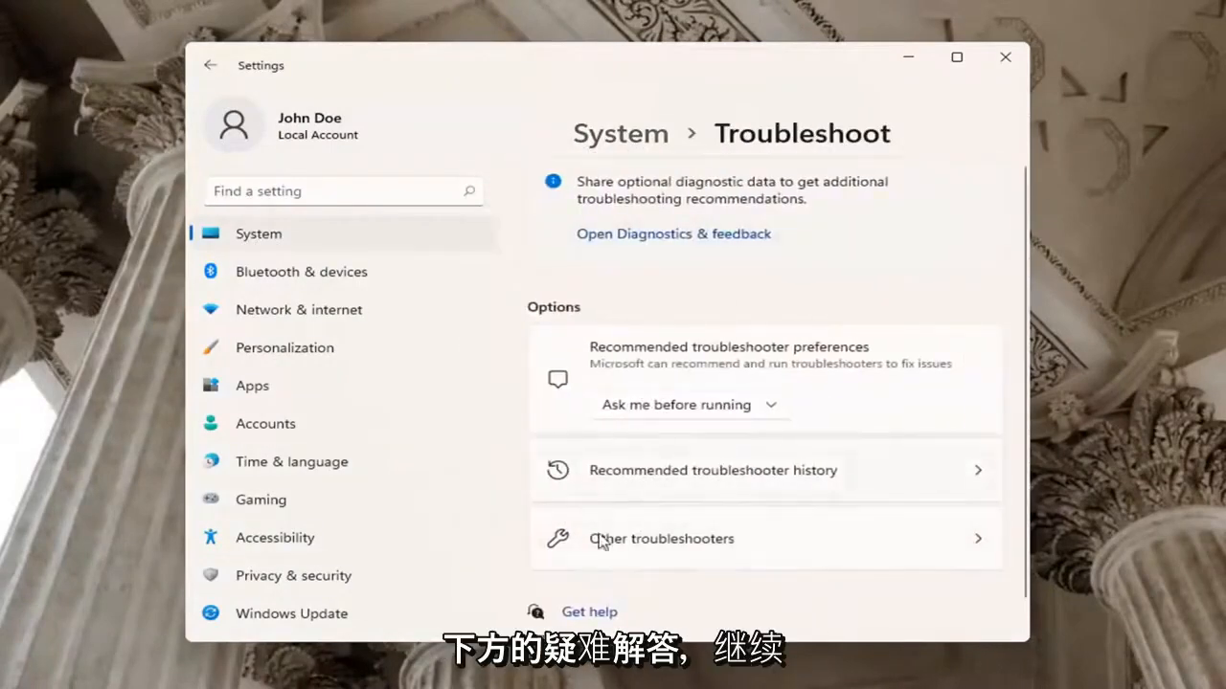
{"action": "left_click", "coordinate": [661, 539]}
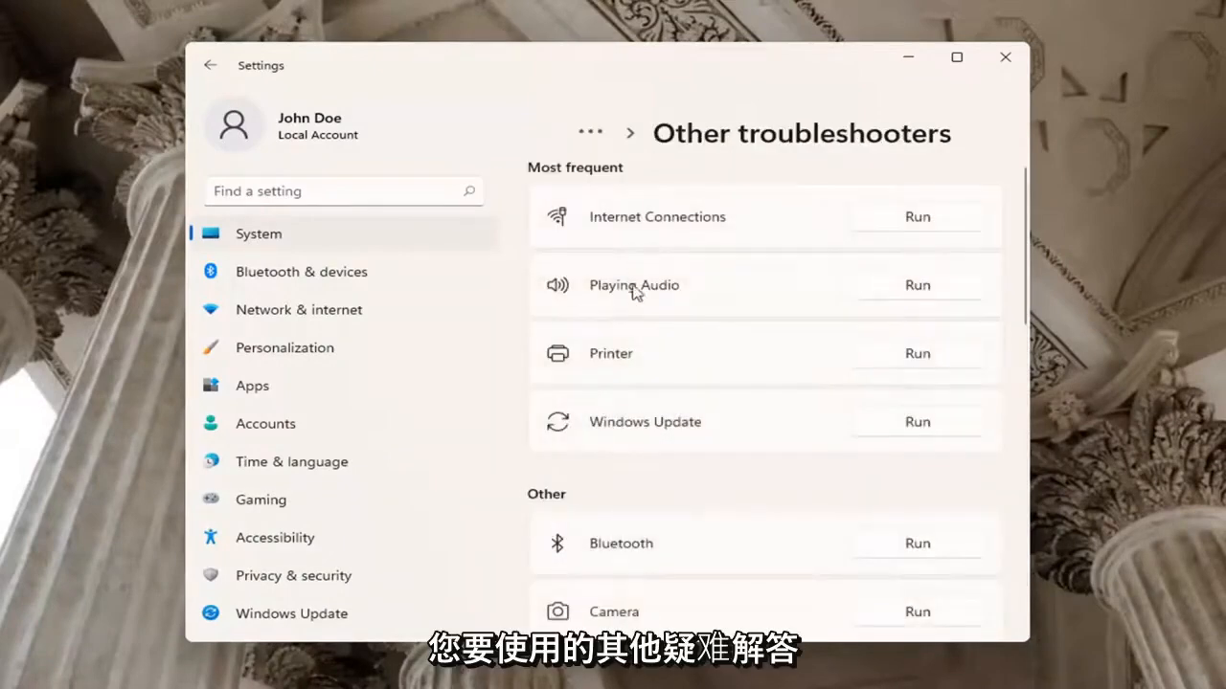
{"action": "scroll", "scroll_direction": "down", "scroll_amount": 3}
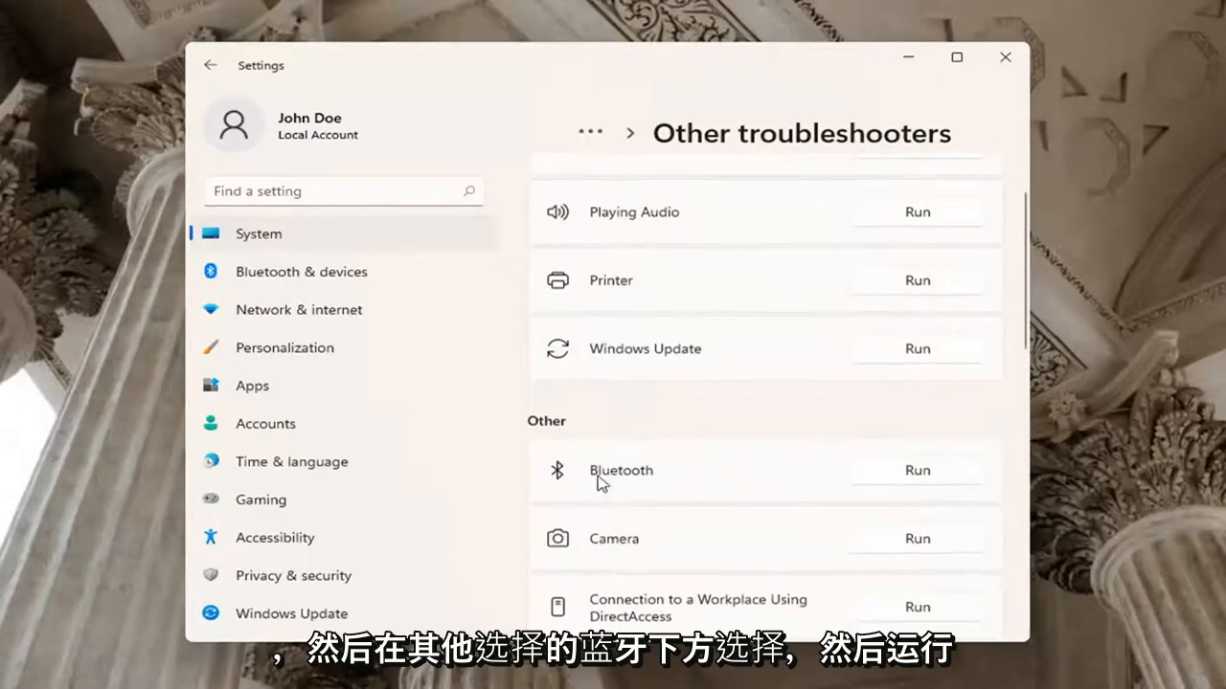
{"action": "mouse_move", "coordinate": [912, 478]}
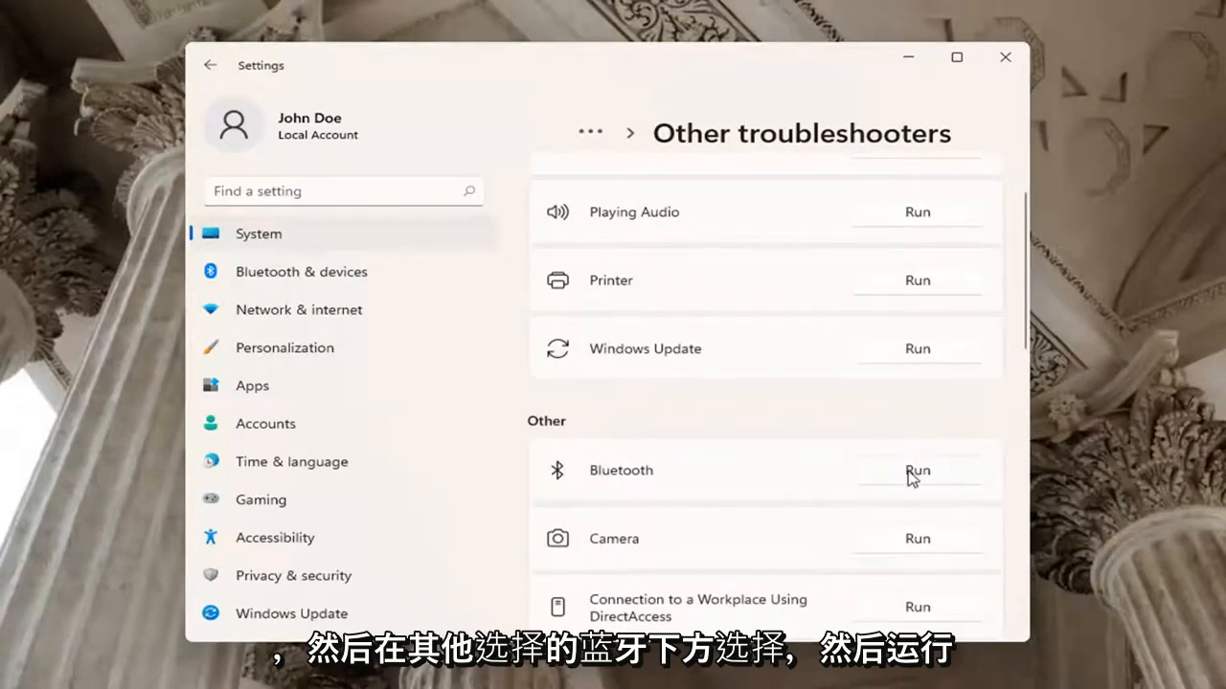
Run the Bluetooth troubleshooter past the no-Bluetooth message and close its report.
{"action": "left_click", "coordinate": [916, 471]}
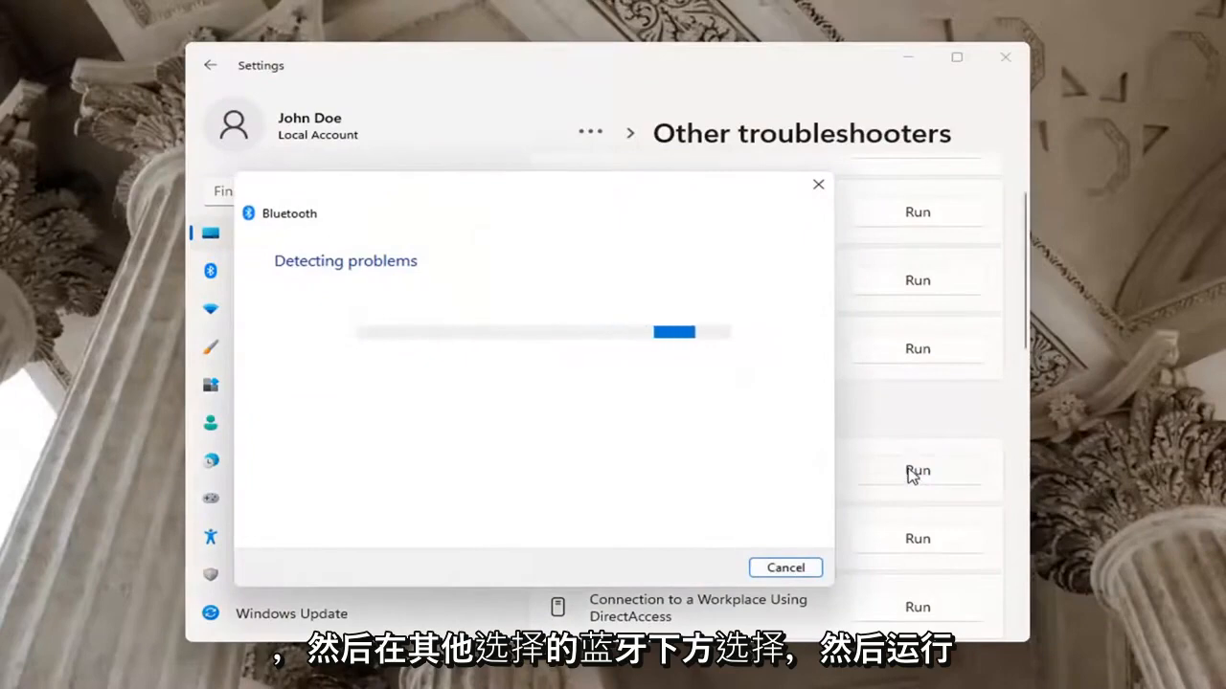
{"action": "mouse_move", "coordinate": [841, 548]}
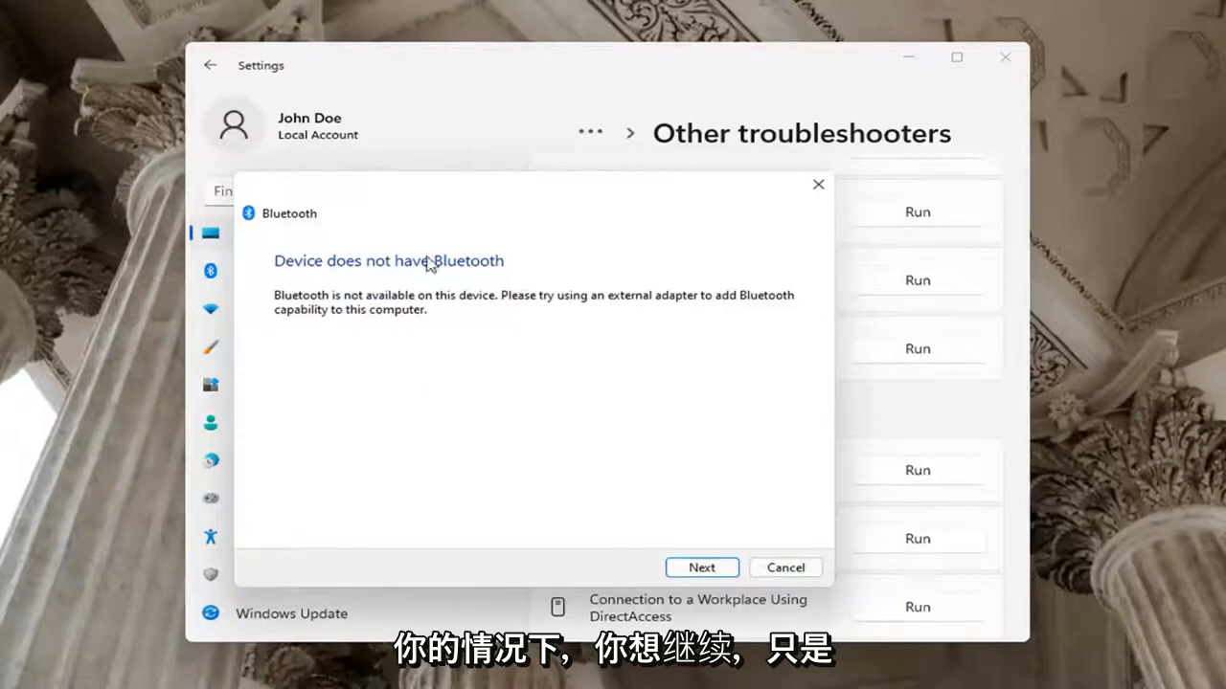
{"action": "mouse_move", "coordinate": [571, 340]}
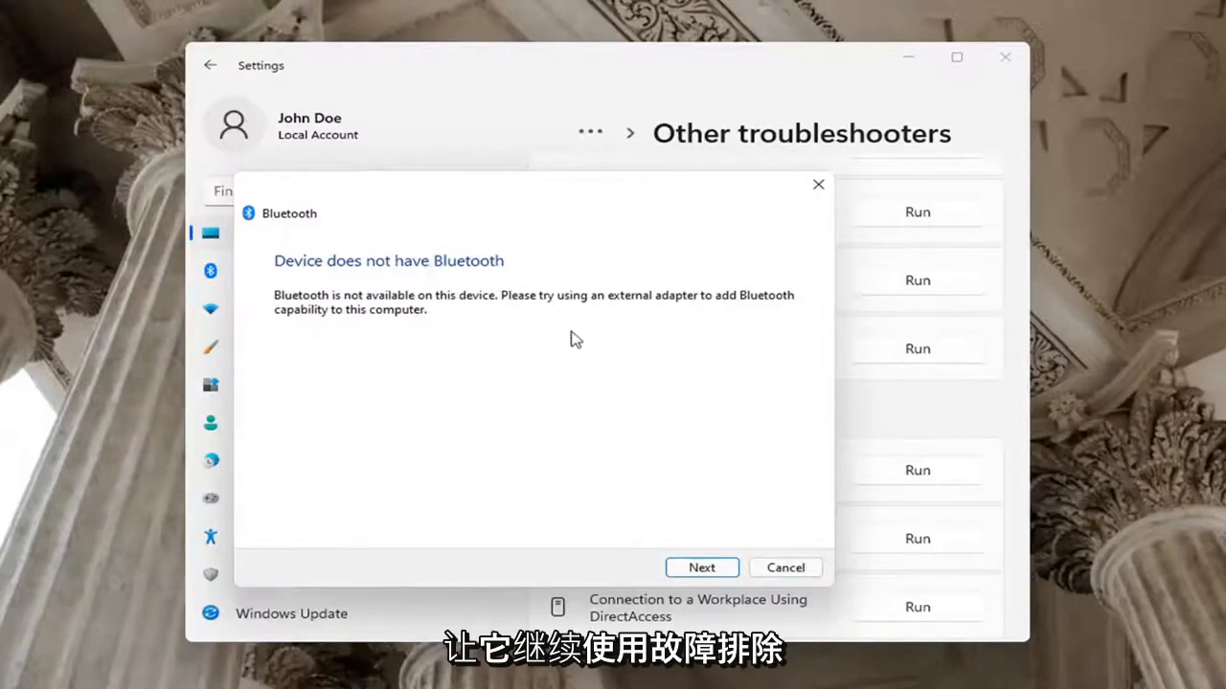
{"action": "mouse_move", "coordinate": [459, 321]}
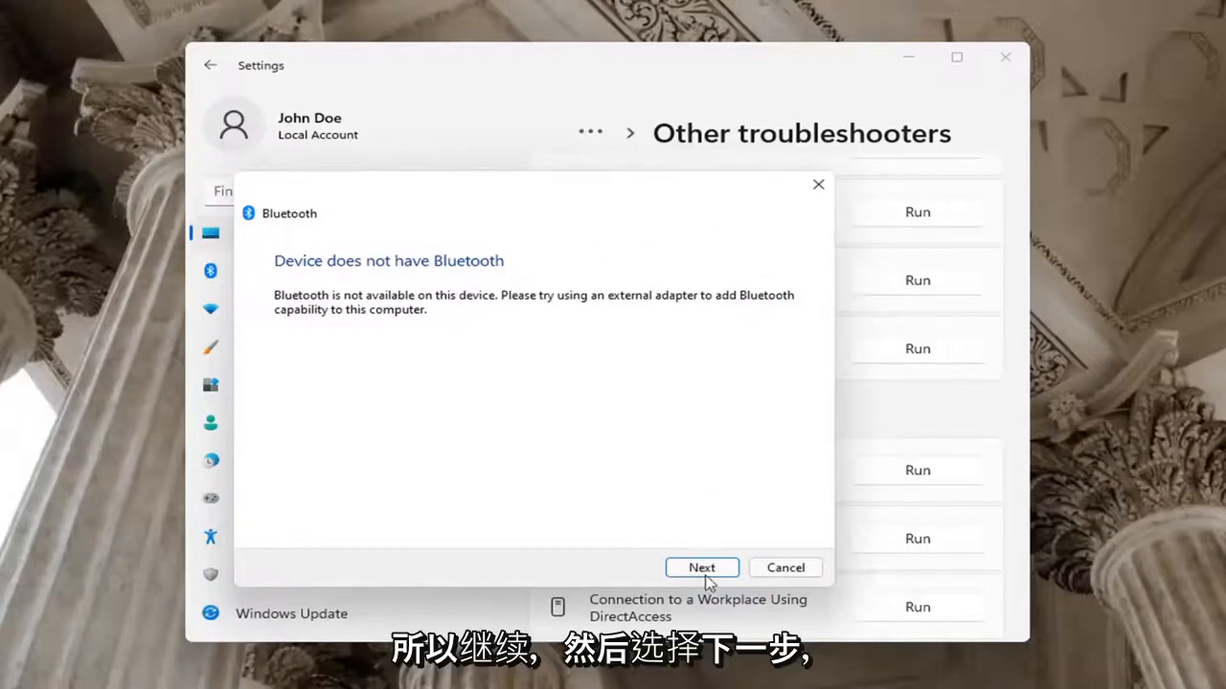
{"action": "left_click", "coordinate": [701, 567]}
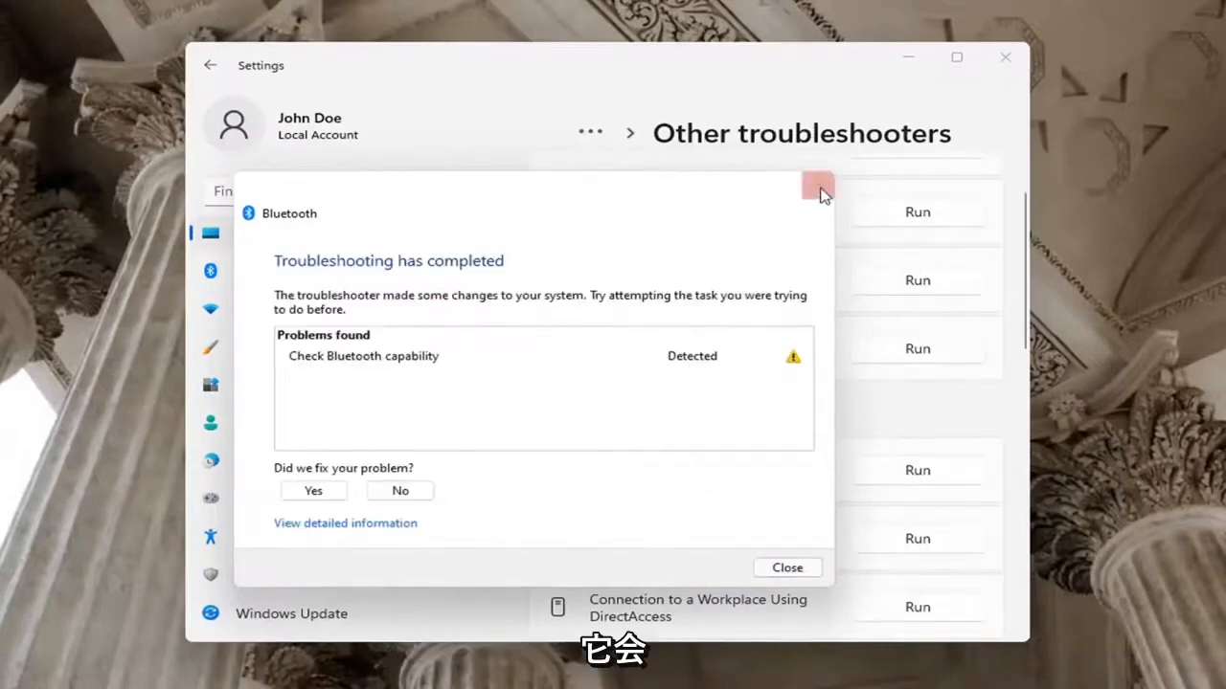
{"action": "left_click", "coordinate": [818, 183]}
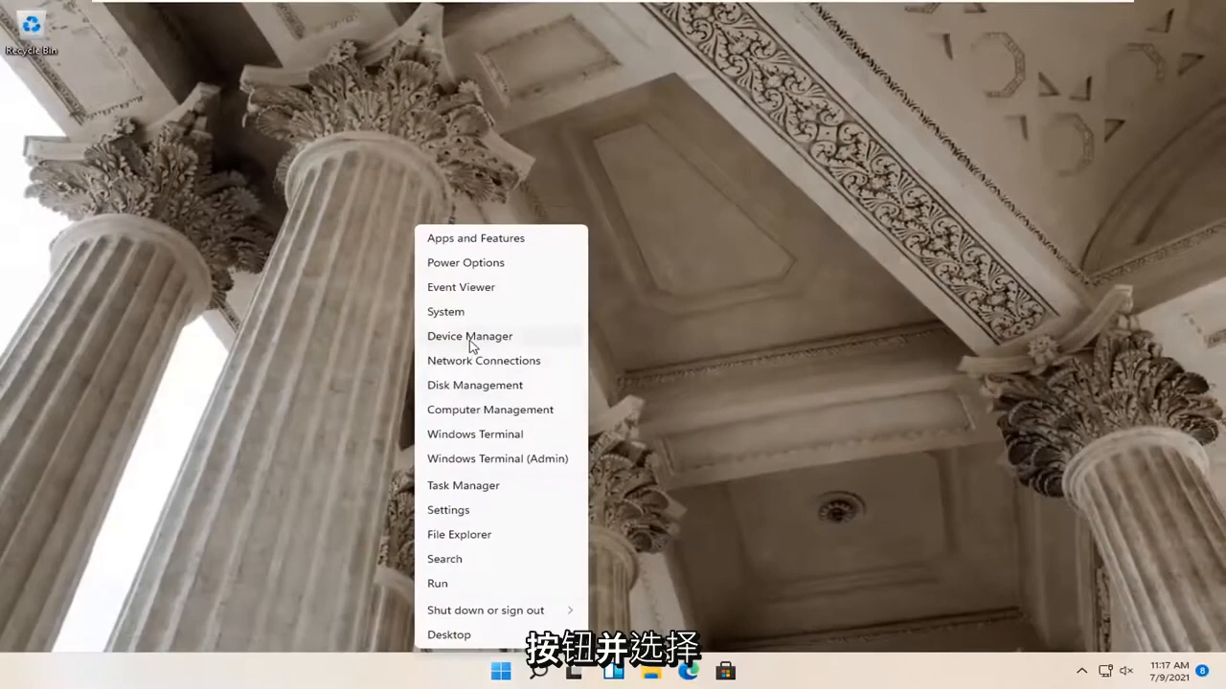
Open Device Manager from the system tools menu.
{"action": "left_click", "coordinate": [469, 336]}
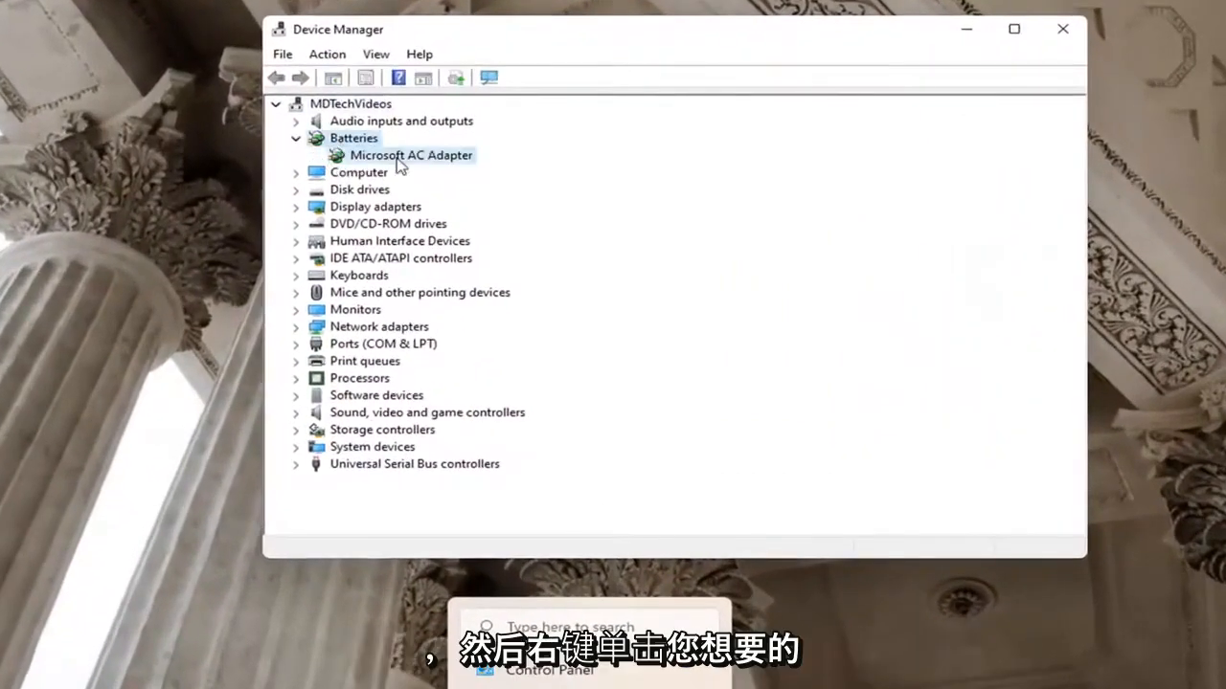
Confirm Microsoft AC Adapter offers Disable device, collapse Batteries, and close Device Manager.
{"action": "right_click", "coordinate": [411, 154]}
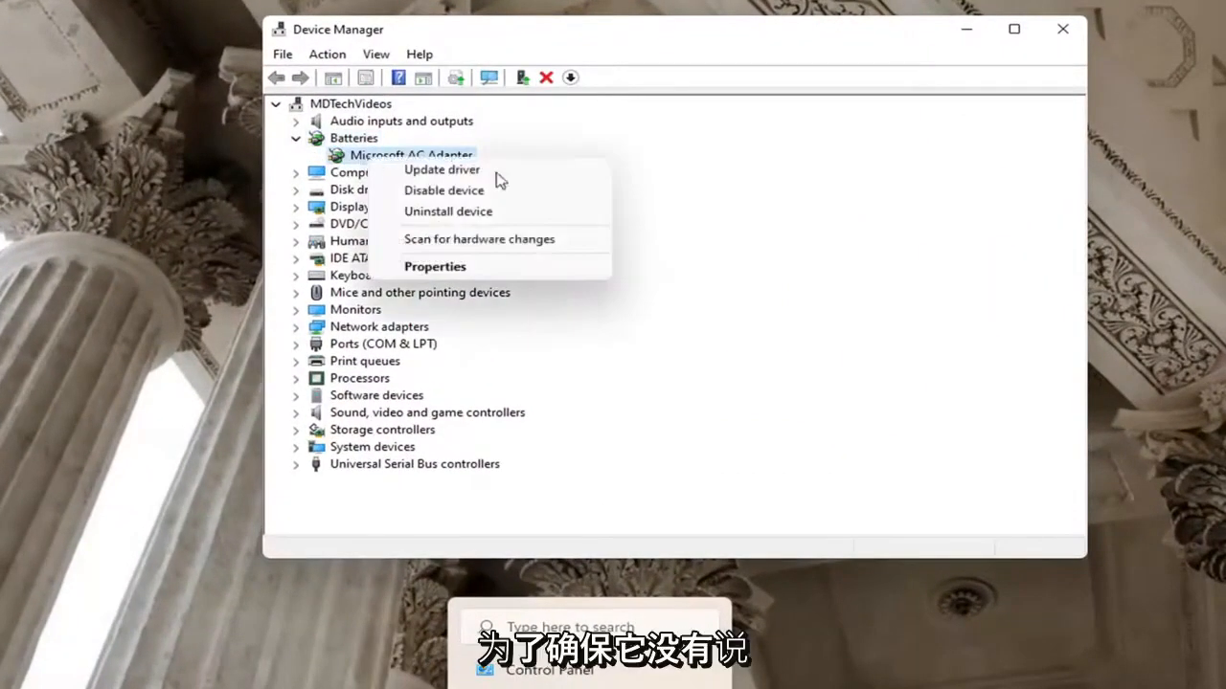
{"action": "mouse_move", "coordinate": [463, 191]}
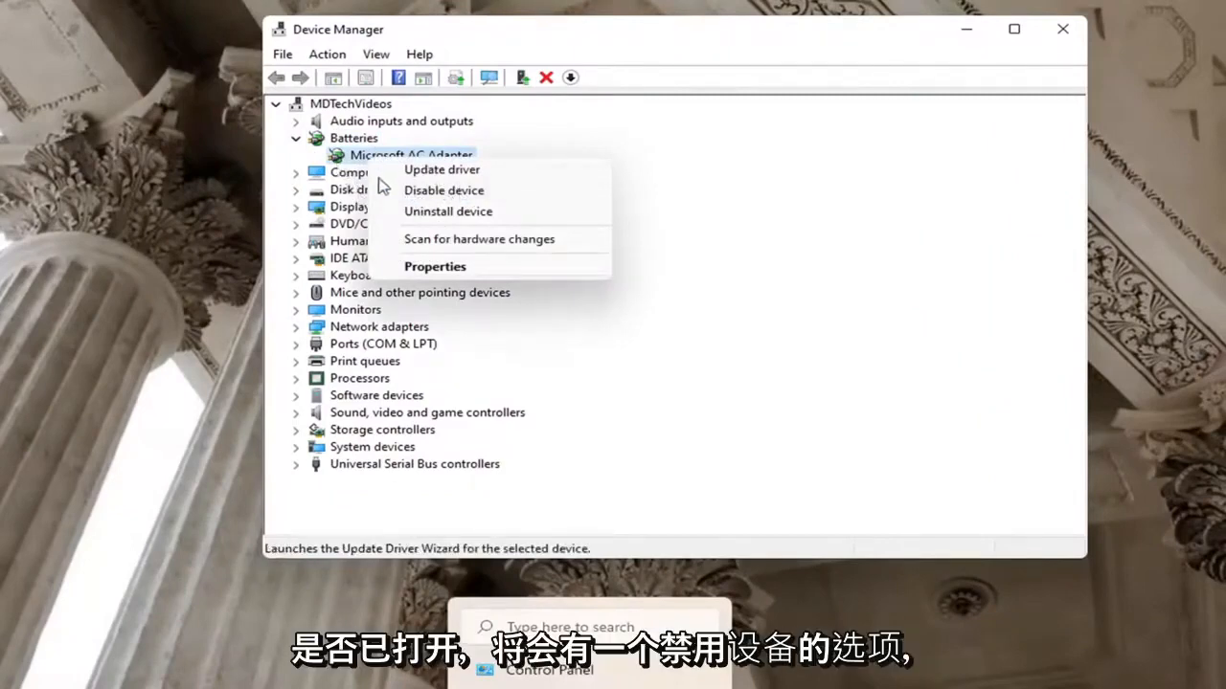
{"action": "mouse_move", "coordinate": [443, 190]}
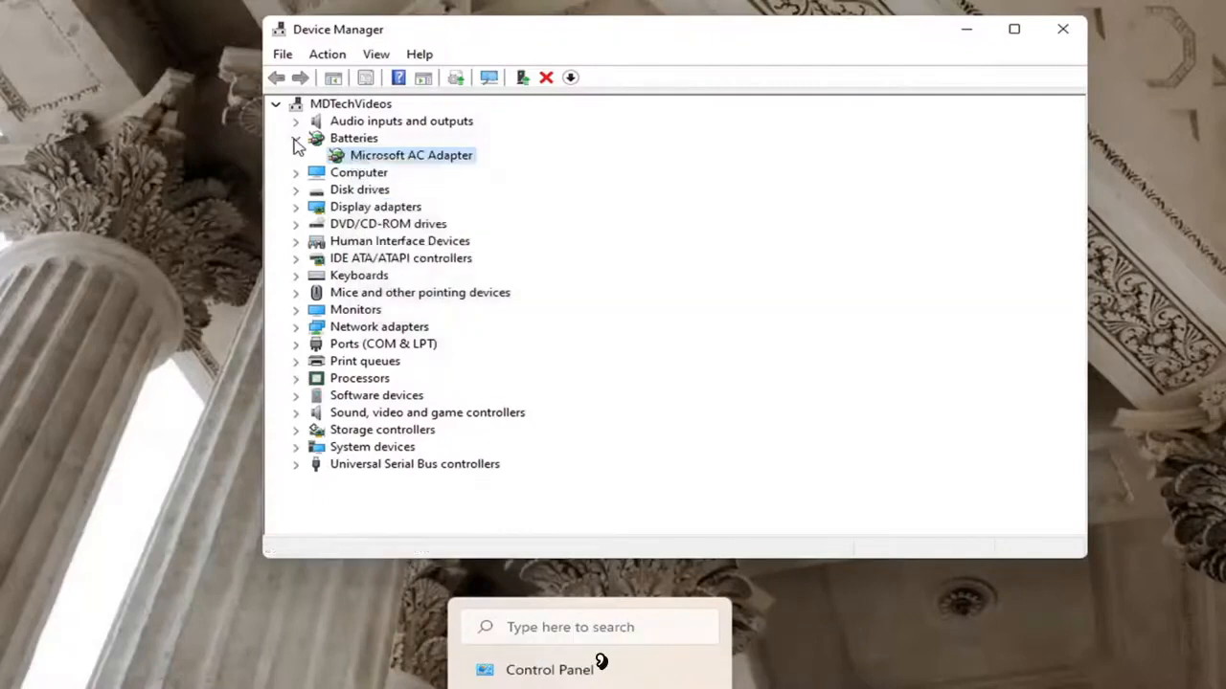
{"action": "left_click", "coordinate": [296, 138]}
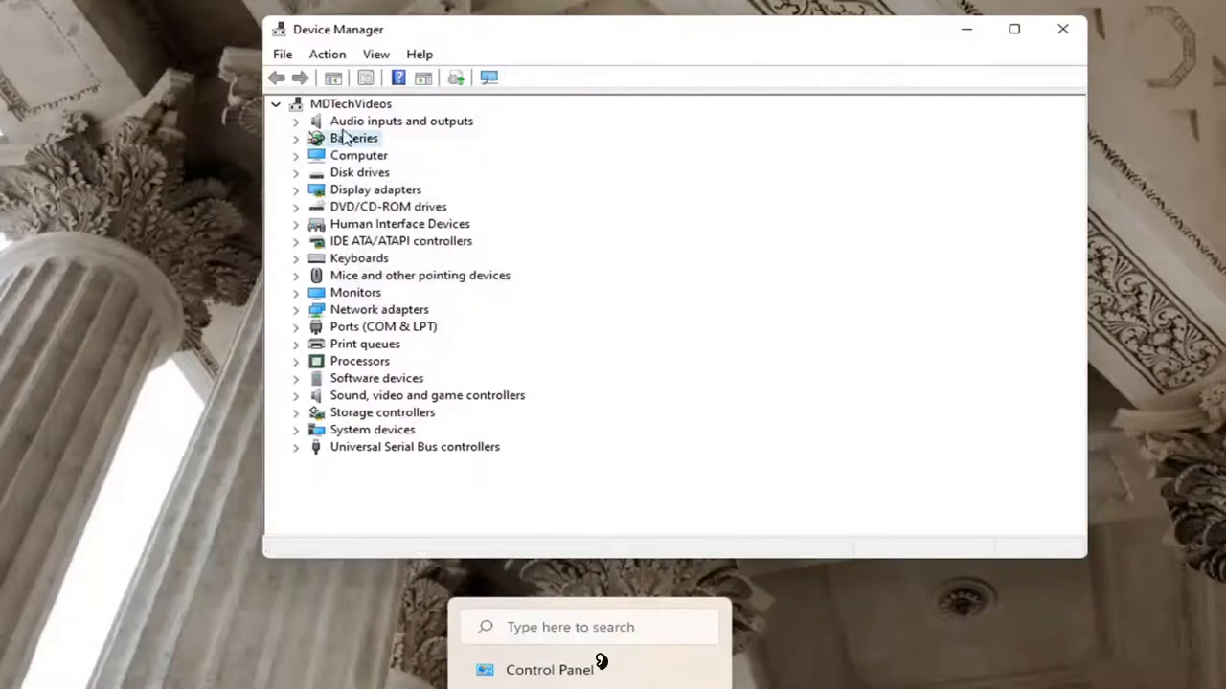
{"action": "left_click", "coordinate": [1062, 28]}
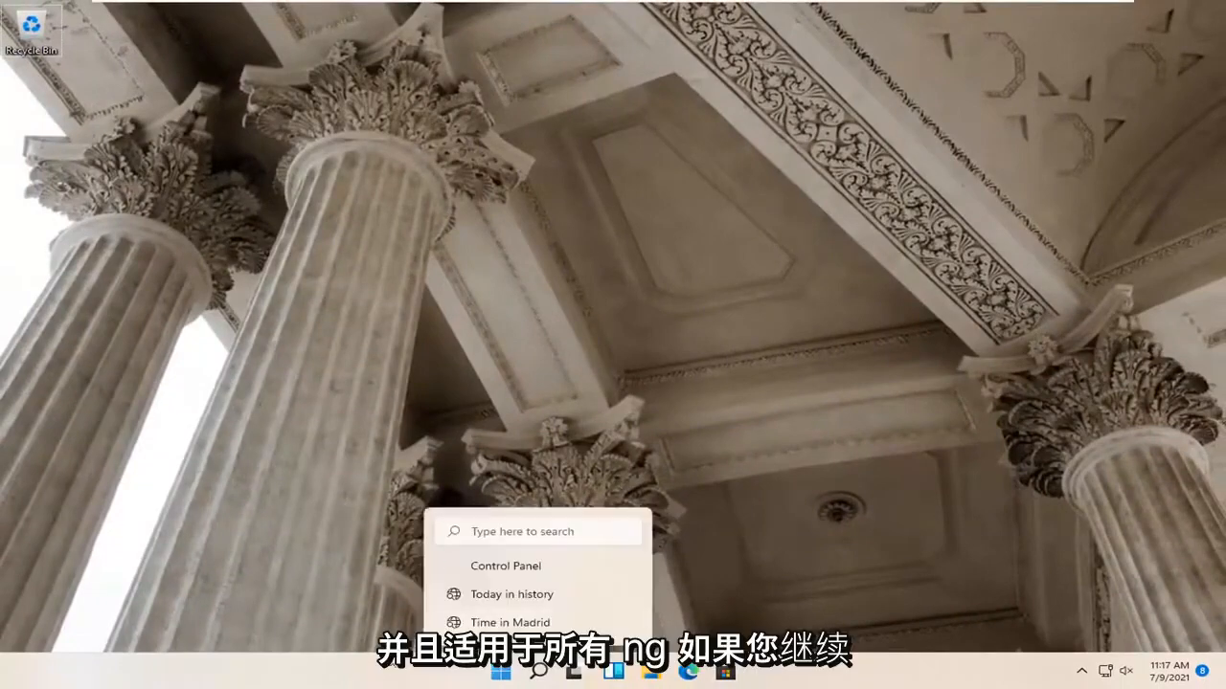
Reopen Windows Settings through the Start button's quick system shortcuts menu.
{"action": "left_click", "coordinate": [500, 670]}
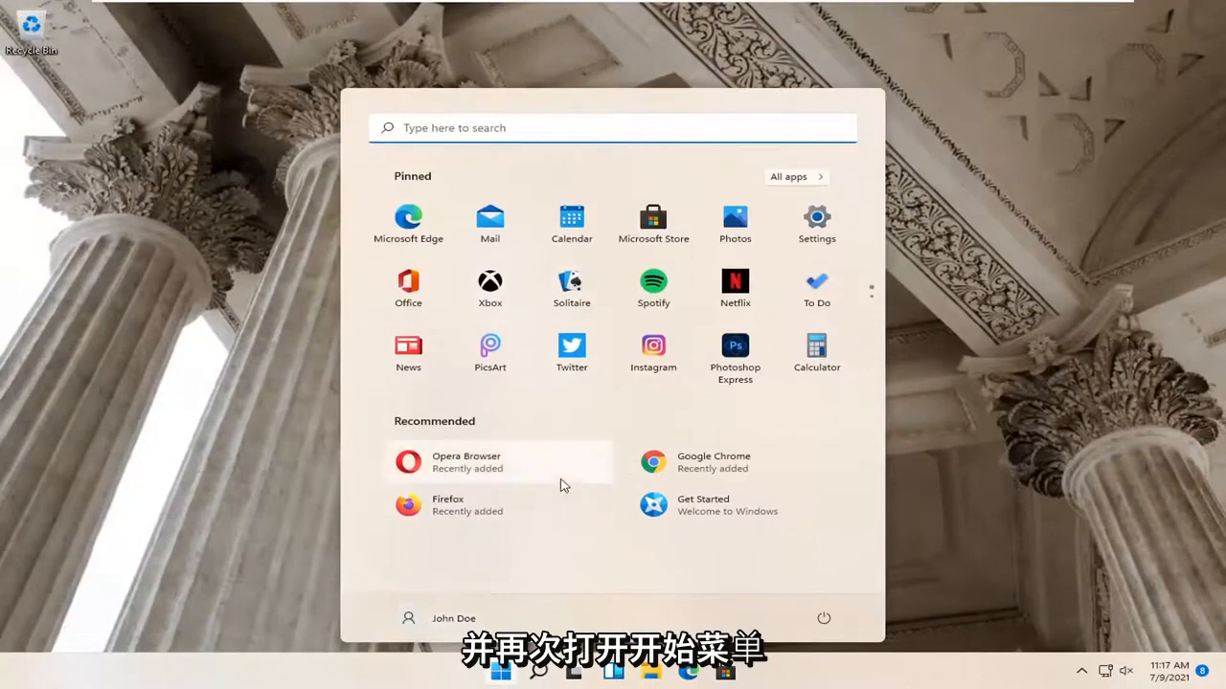
{"action": "mouse_move", "coordinate": [986, 376]}
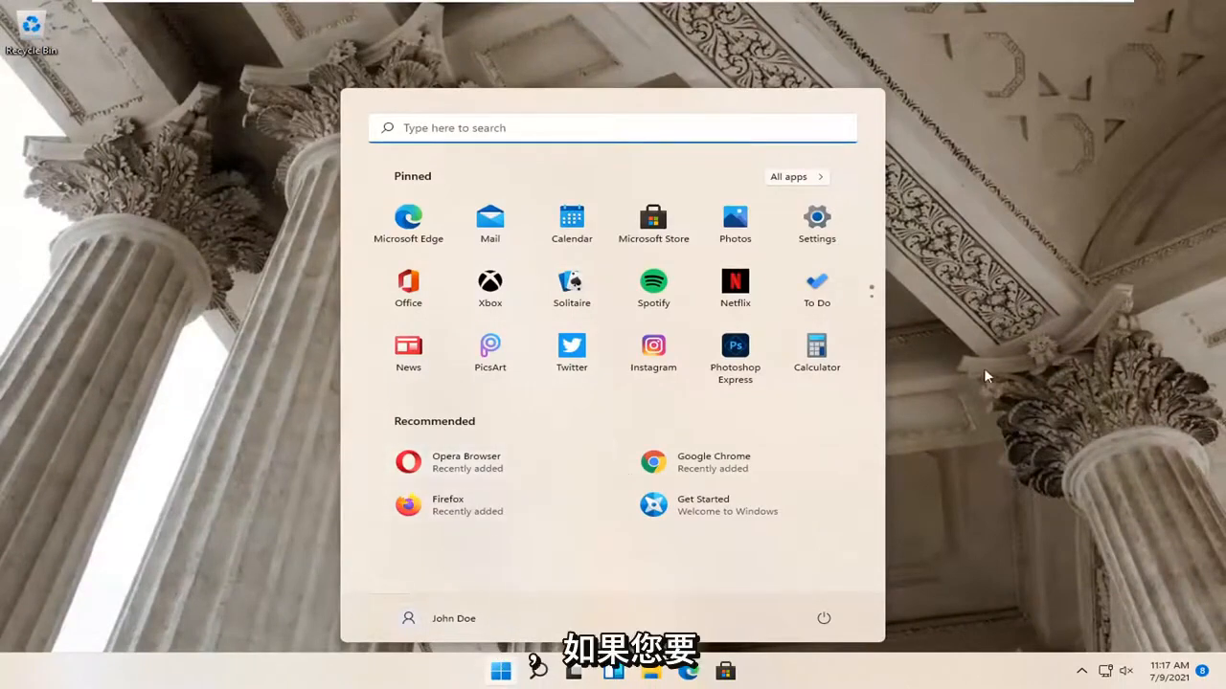
{"action": "right_click", "coordinate": [500, 670]}
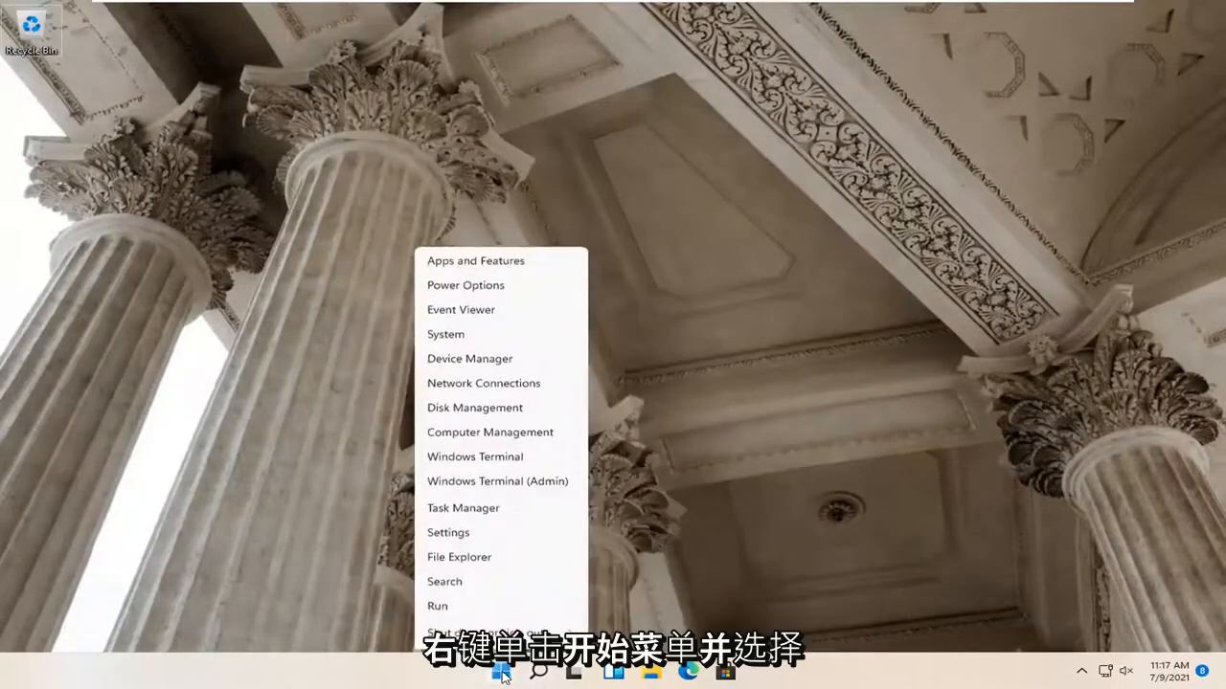
{"action": "left_click", "coordinate": [448, 532]}
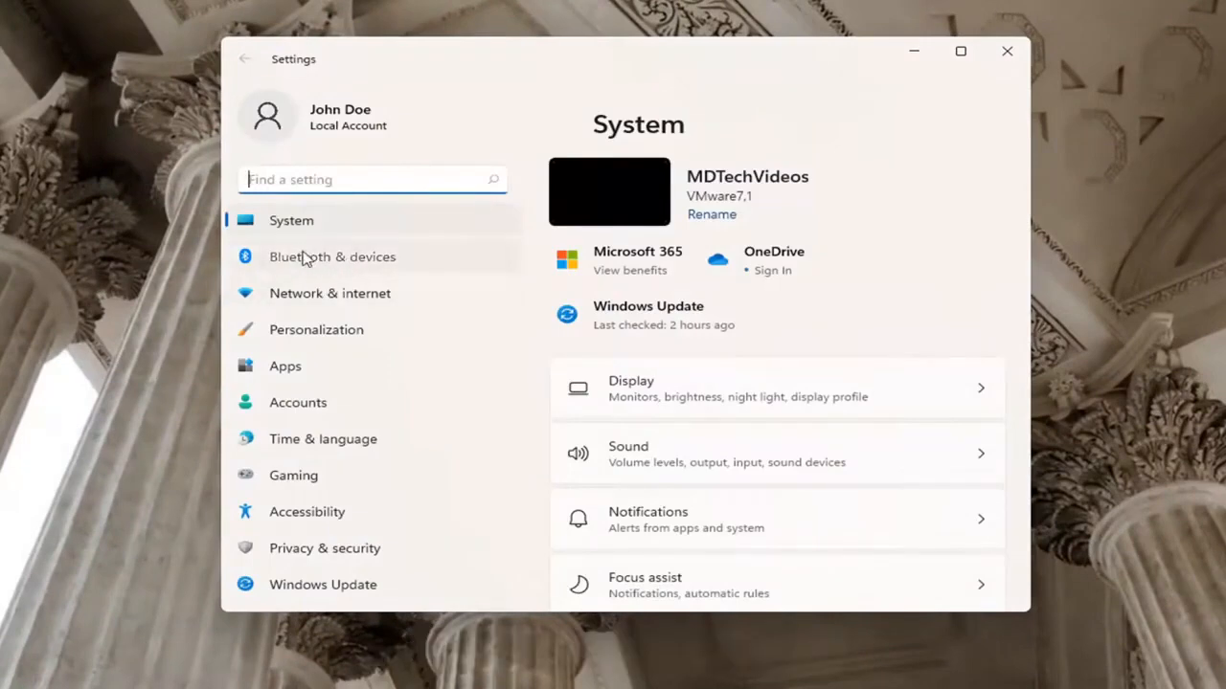
Choose Bluetooth in the Add a device dialog under Bluetooth & devices.
{"action": "left_click", "coordinate": [332, 257]}
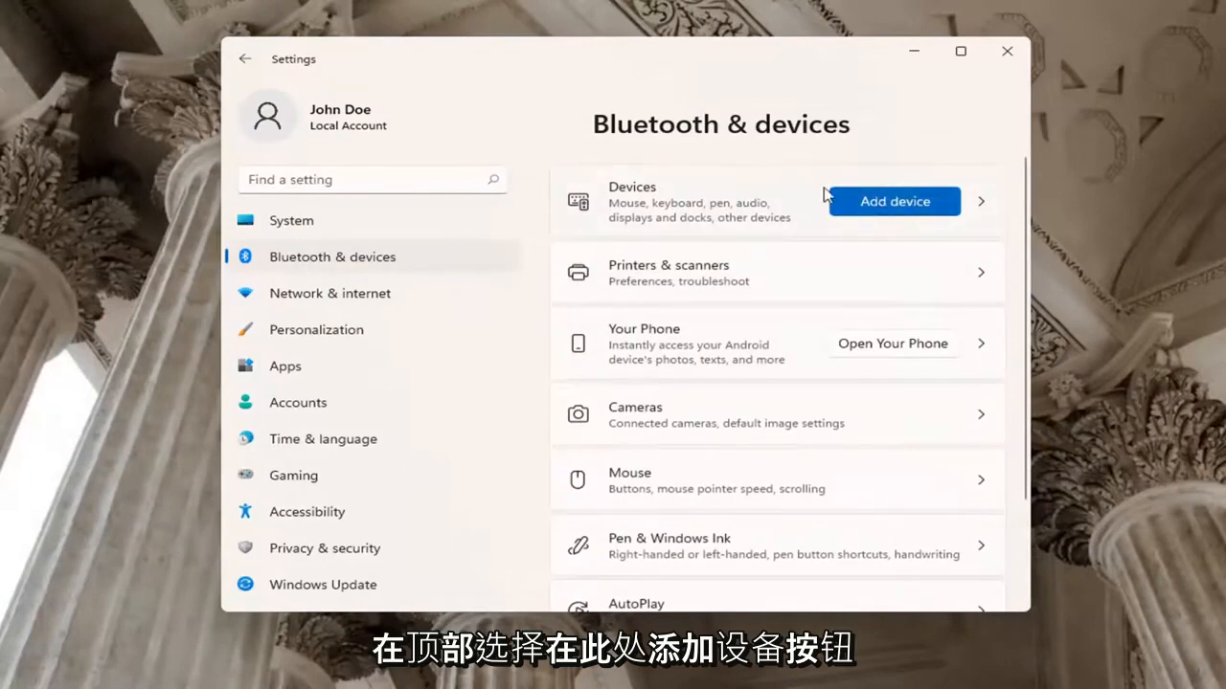
{"action": "left_click", "coordinate": [892, 201]}
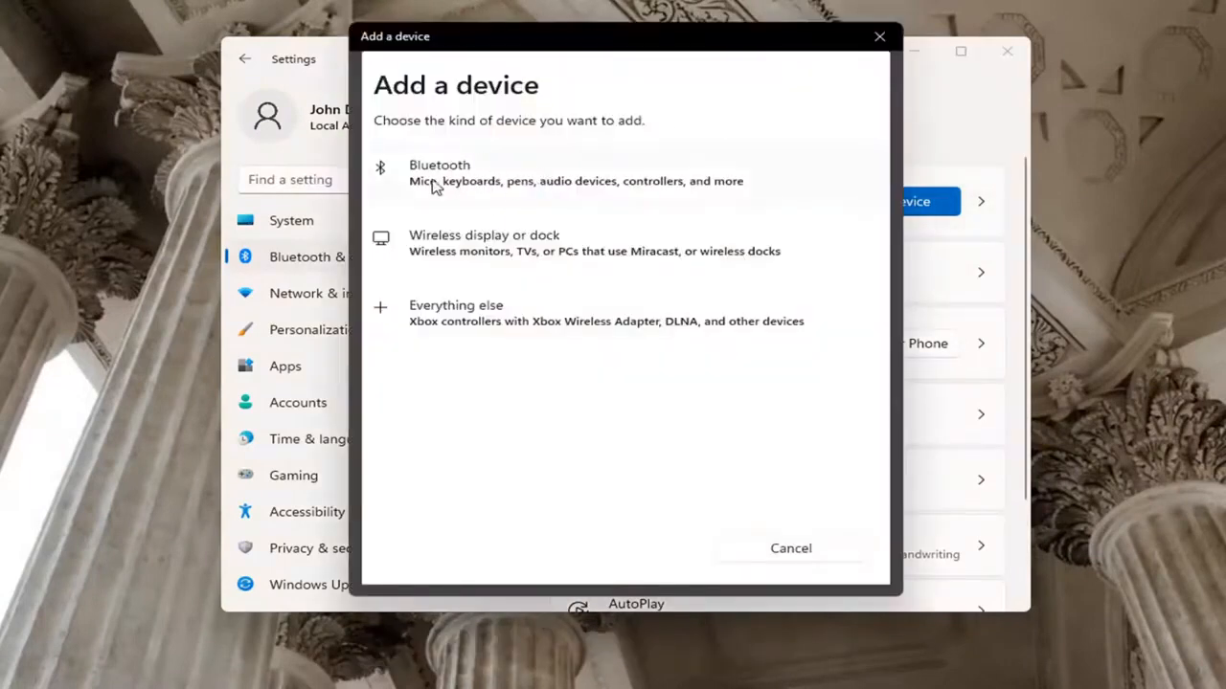
{"action": "left_click", "coordinate": [431, 173]}
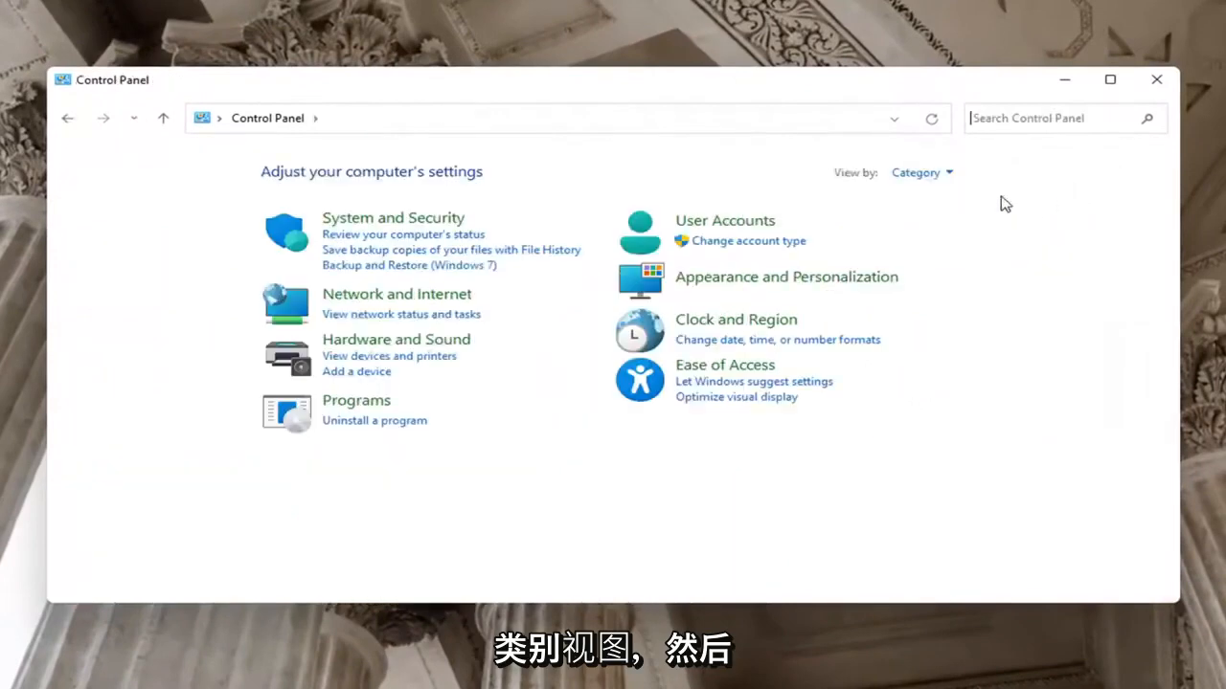
{"action": "mouse_move", "coordinate": [396, 294]}
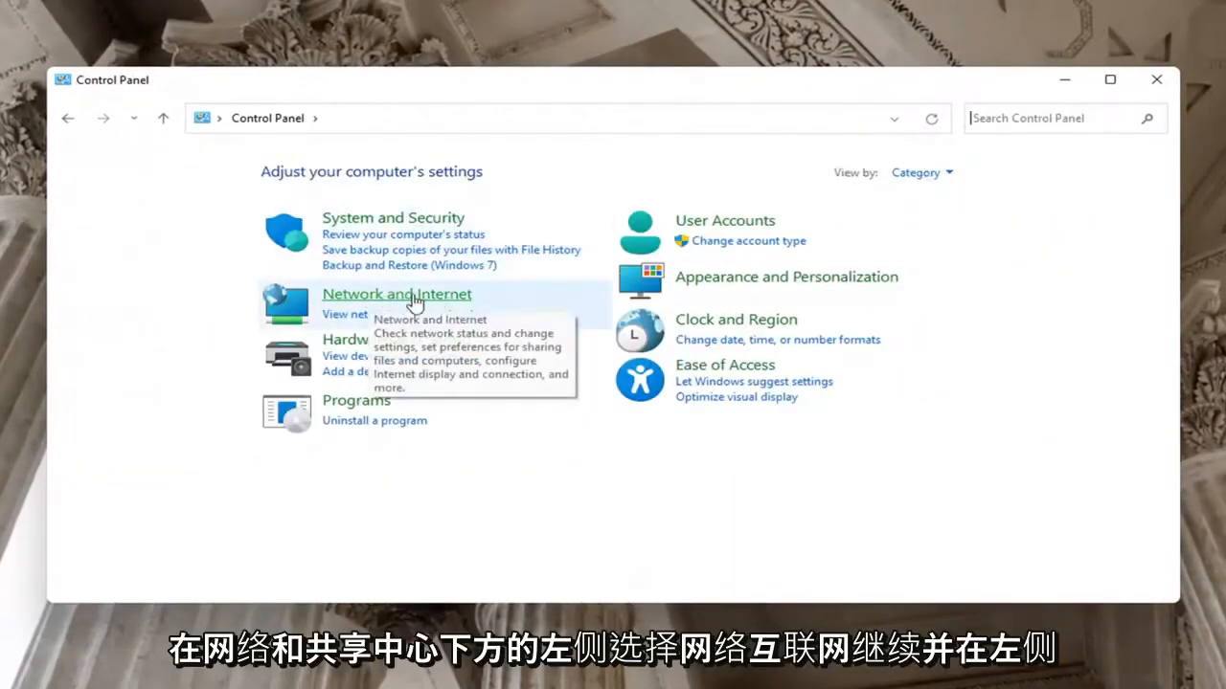
Navigate Network and Internet, then Network and Sharing Center, to Advanced sharing settings.
{"action": "left_click", "coordinate": [396, 294]}
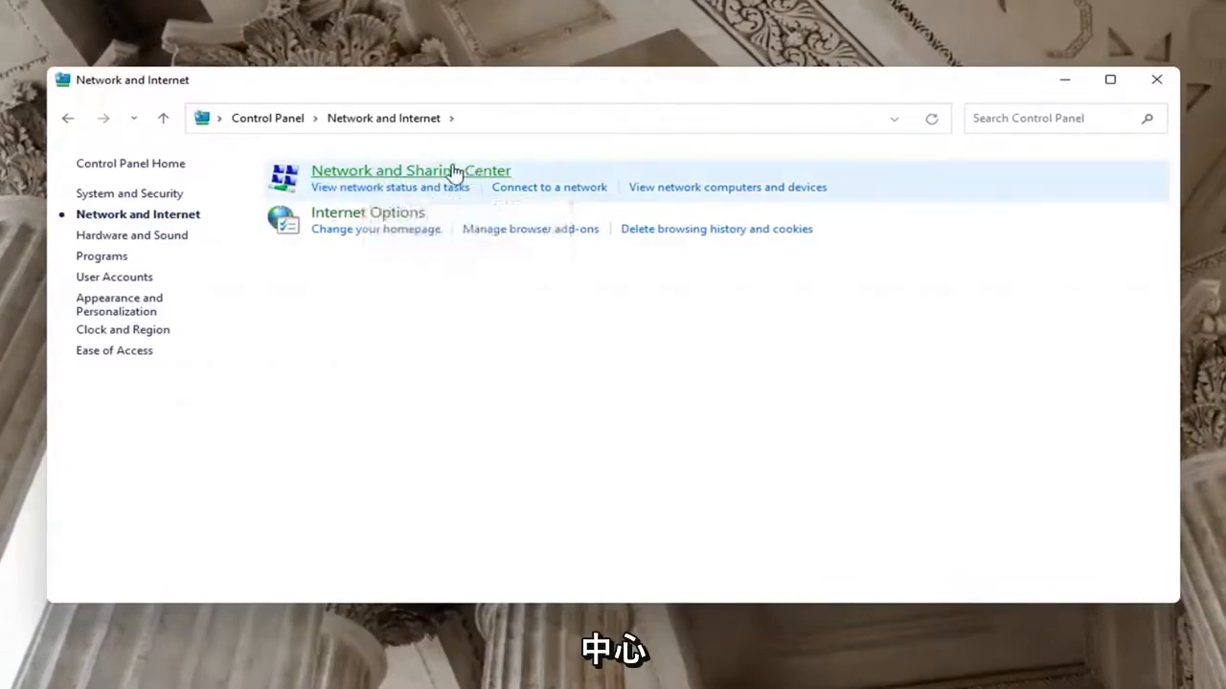
{"action": "left_click", "coordinate": [410, 170]}
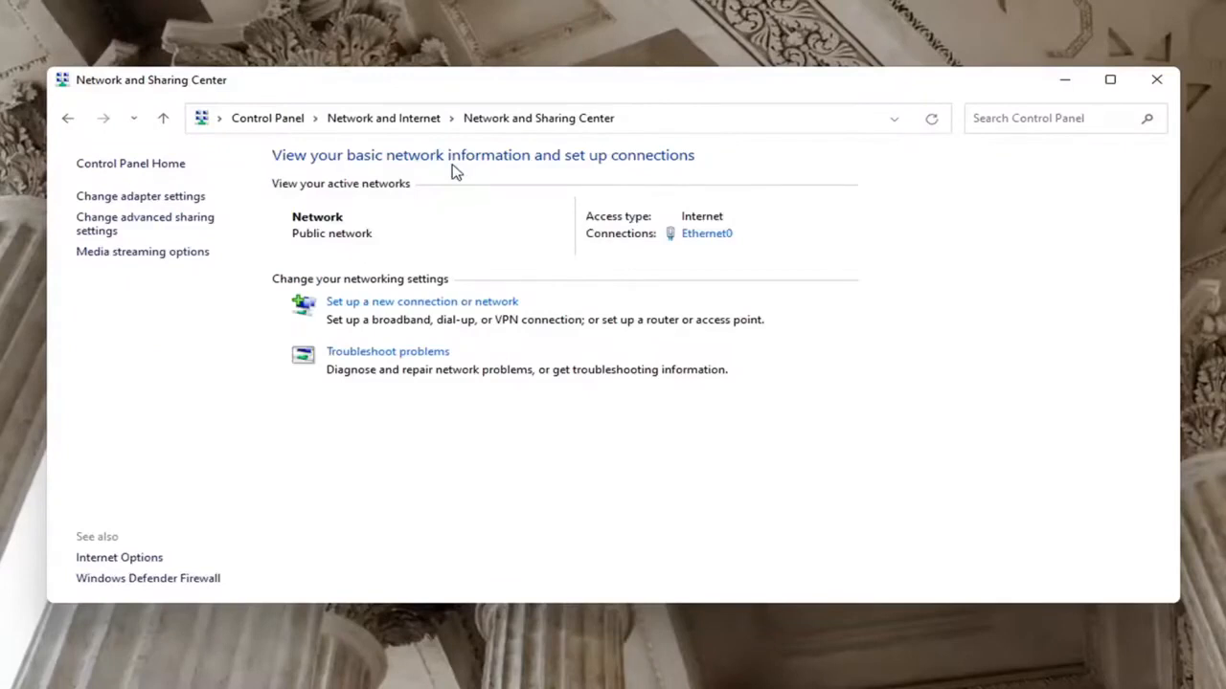
{"action": "mouse_move", "coordinate": [143, 223]}
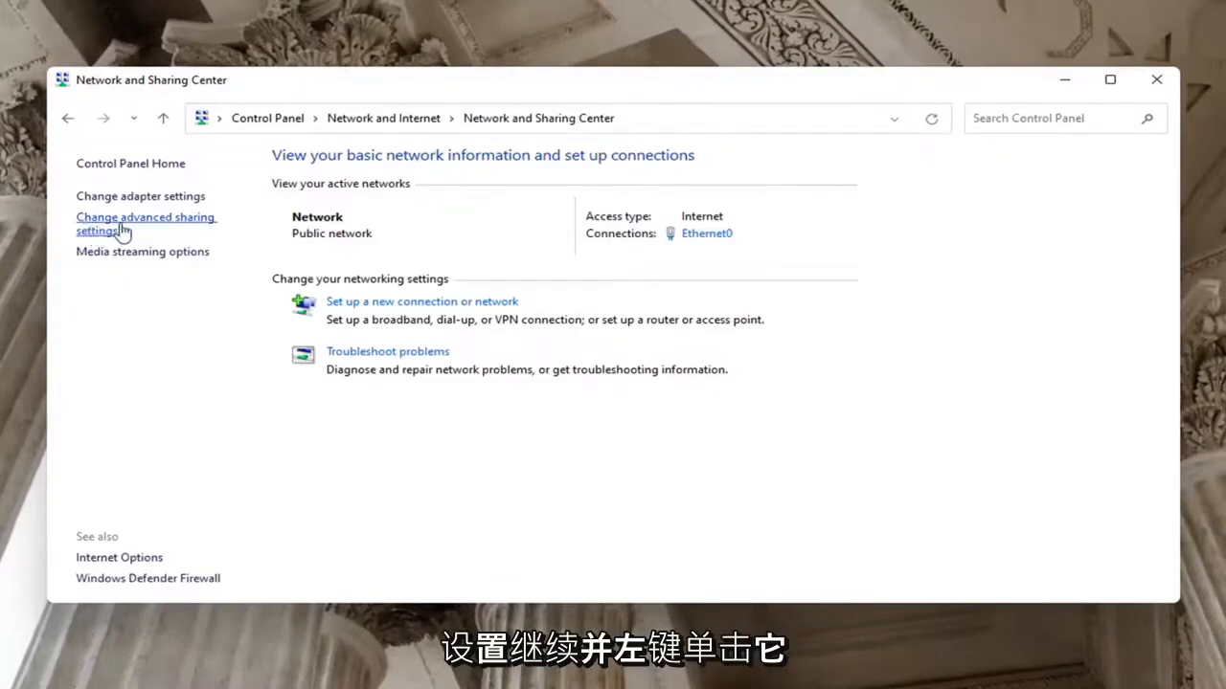
{"action": "left_click", "coordinate": [146, 223]}
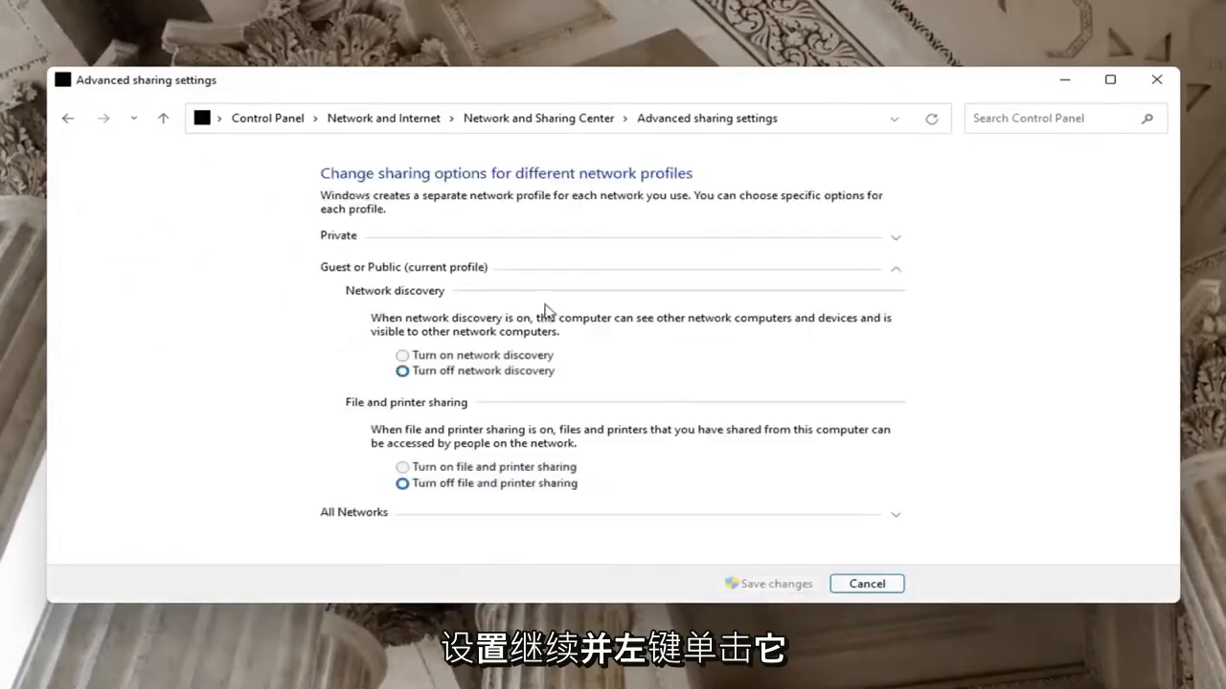
{"action": "mouse_move", "coordinate": [397, 299]}
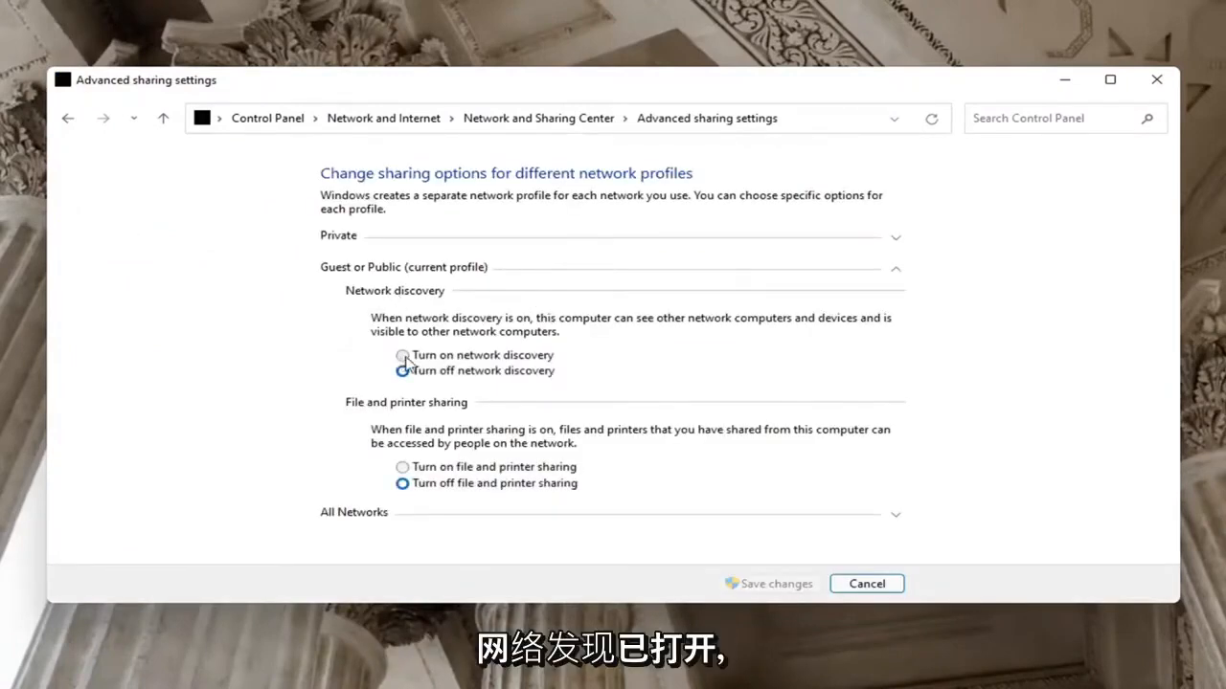
Turn on network discovery and Private file and printer sharing, then save changes.
{"action": "left_click", "coordinate": [402, 355]}
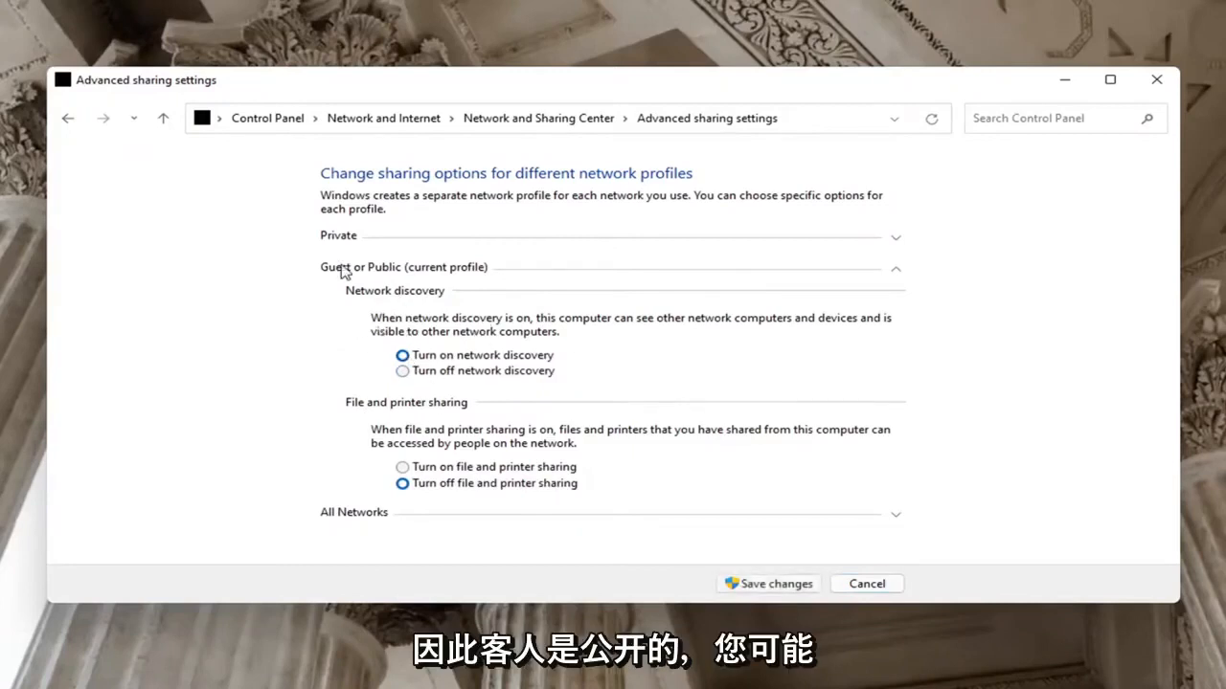
{"action": "left_click", "coordinate": [403, 371]}
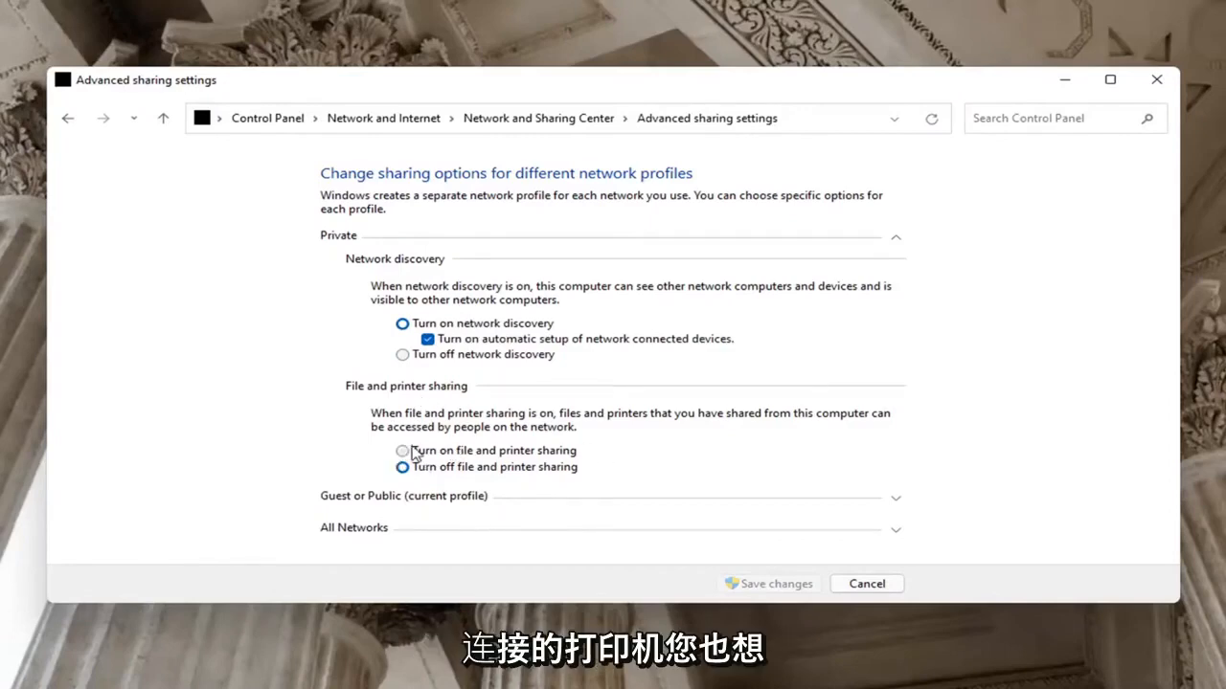
{"action": "left_click", "coordinate": [402, 451]}
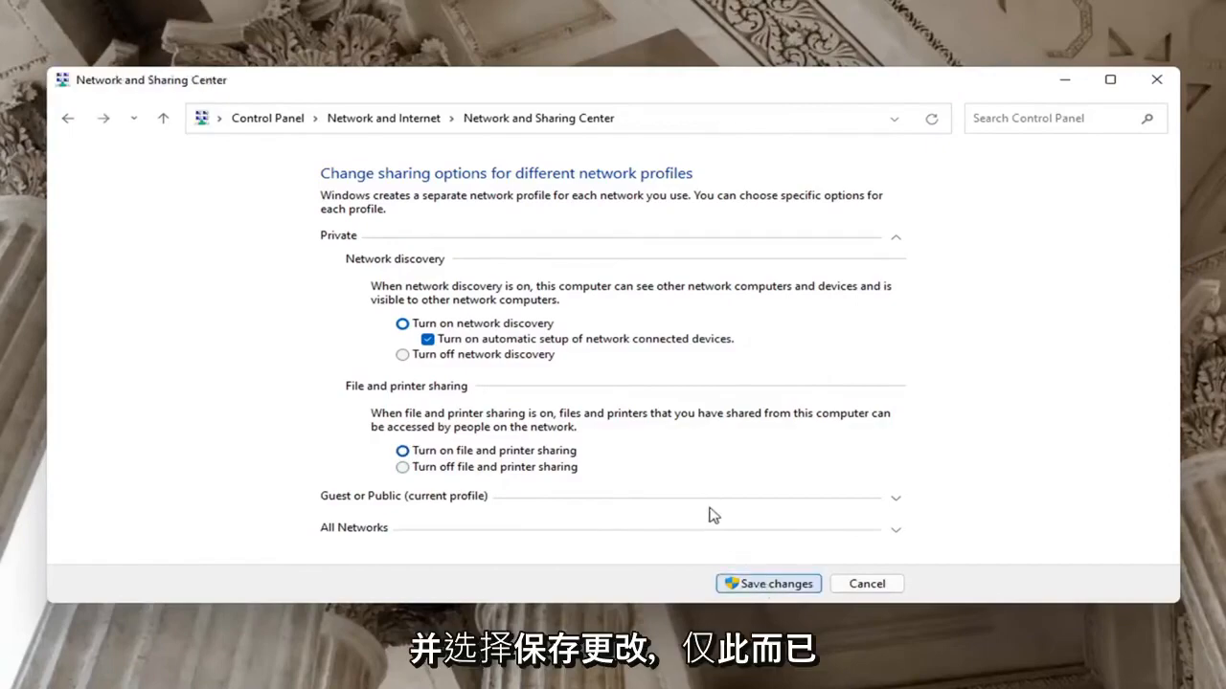
{"action": "left_click", "coordinate": [767, 584]}
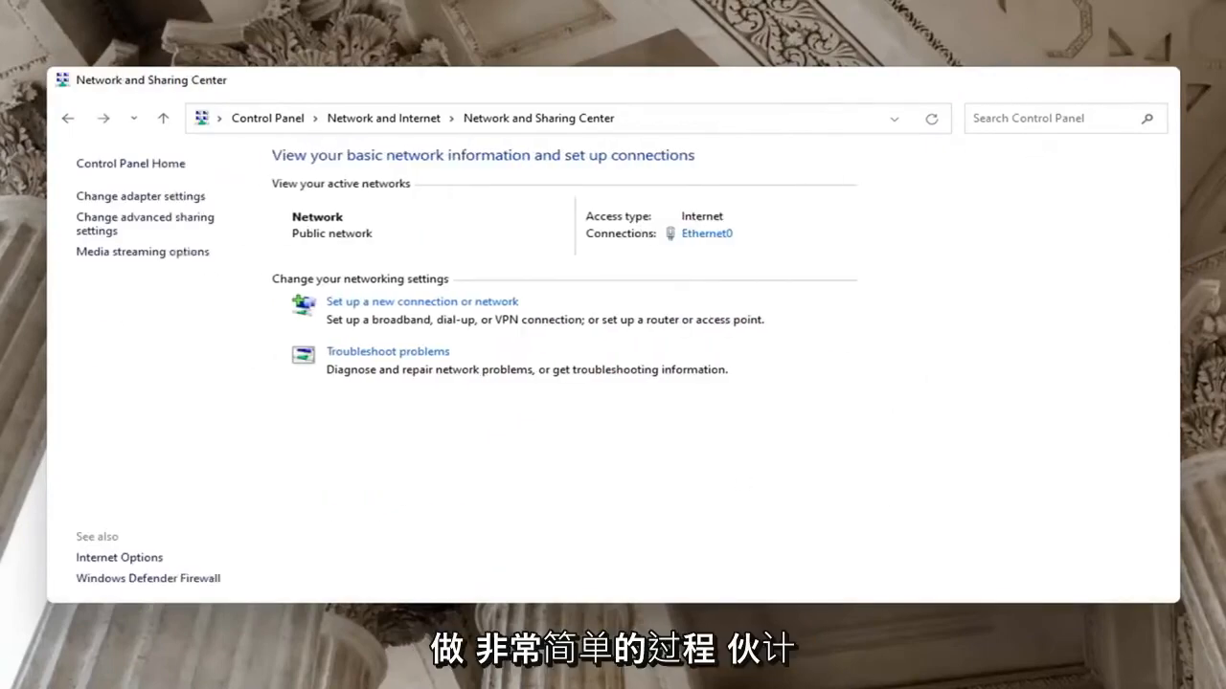